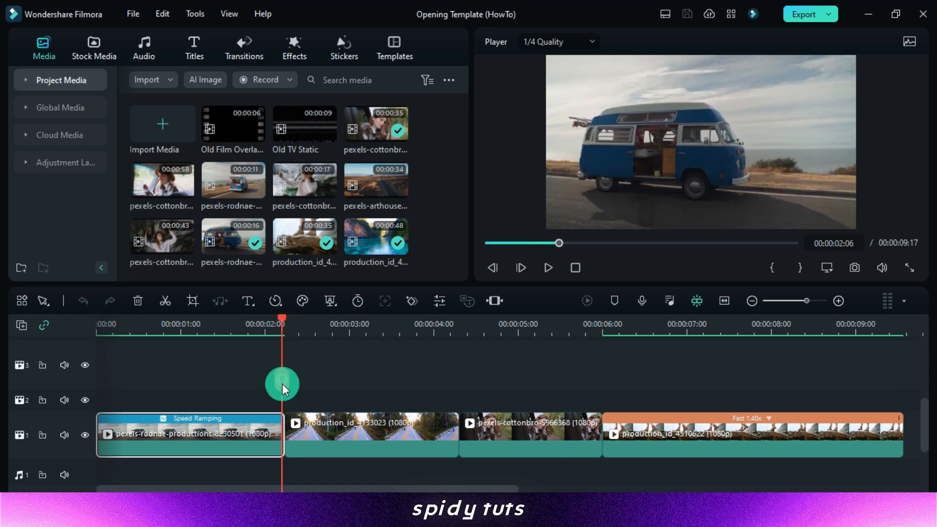
# Add a one-second Warp Zoom 3 transition between the first two clips
pyautogui.click(244, 48)
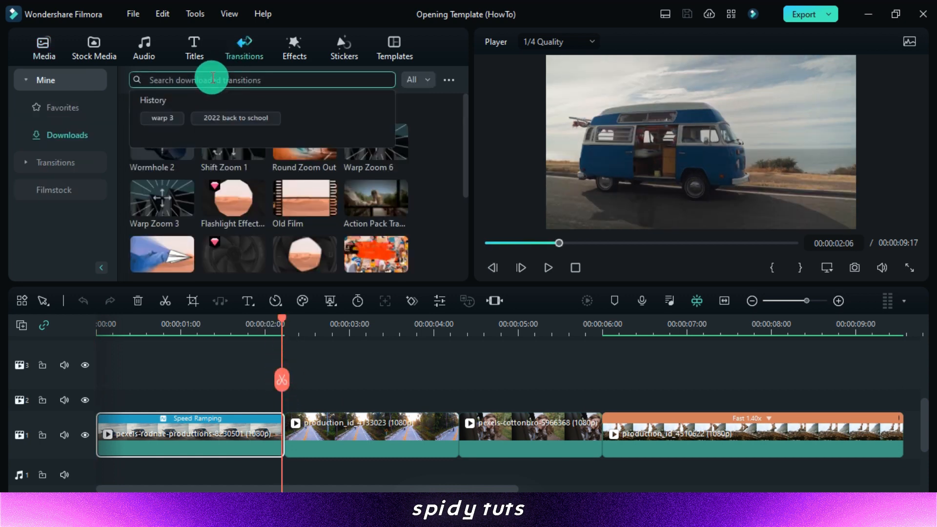
pyautogui.write('warp zo')
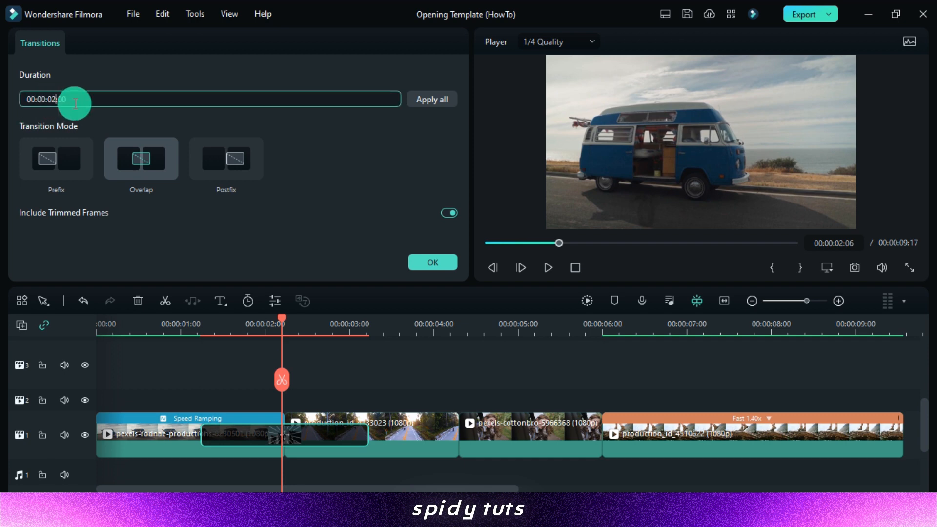
pyautogui.write('00:00:01:00')
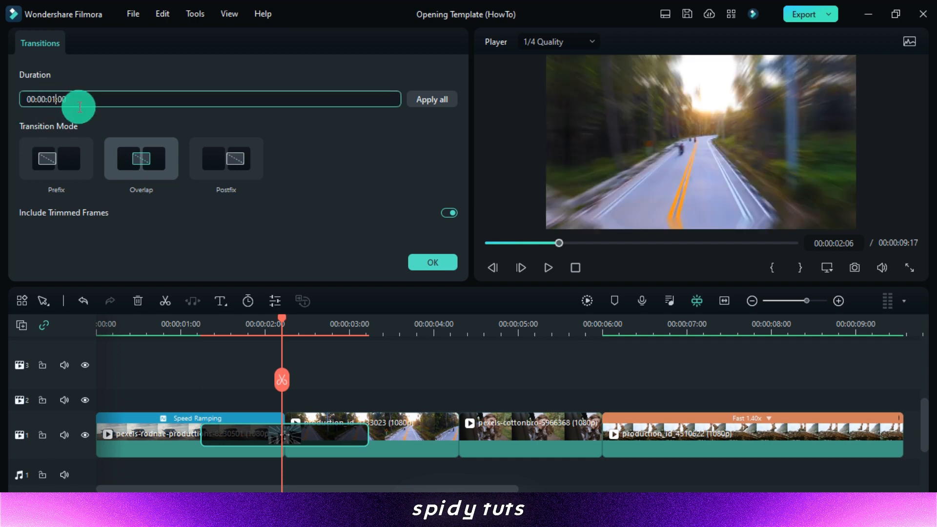
pyautogui.click(432, 263)
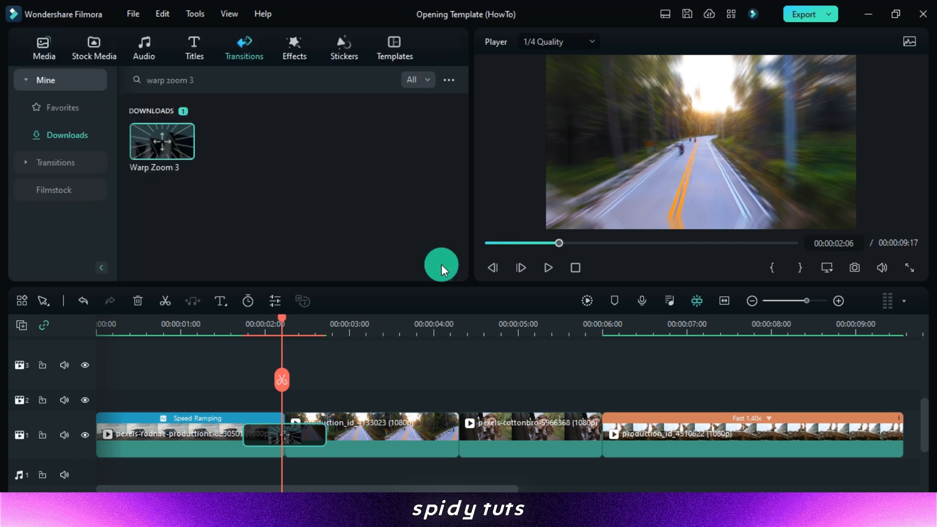
# Apply one-second Warp Zoom 3 transitions to the remaining cuts between the four clips
pyautogui.rightClick(306, 442)
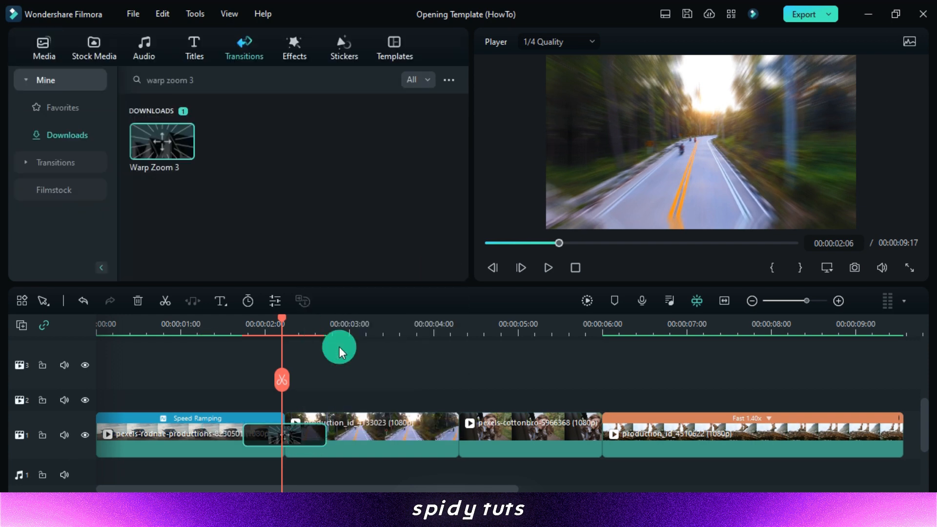
pyautogui.click(370, 434)
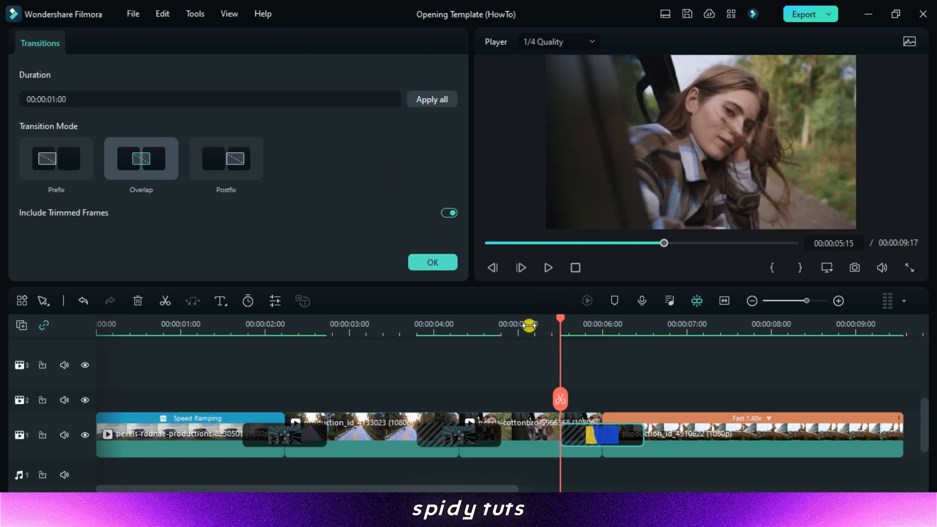
pyautogui.click(547, 267)
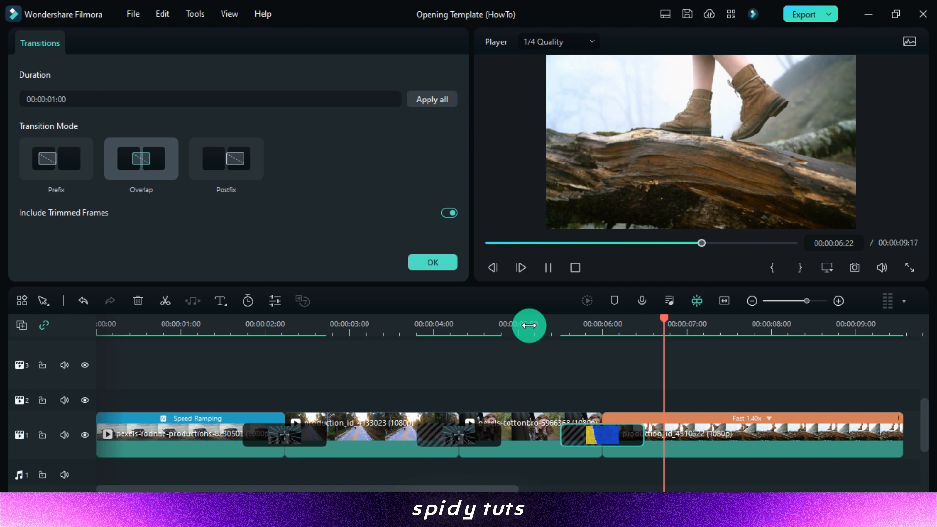
pyautogui.click(293, 47)
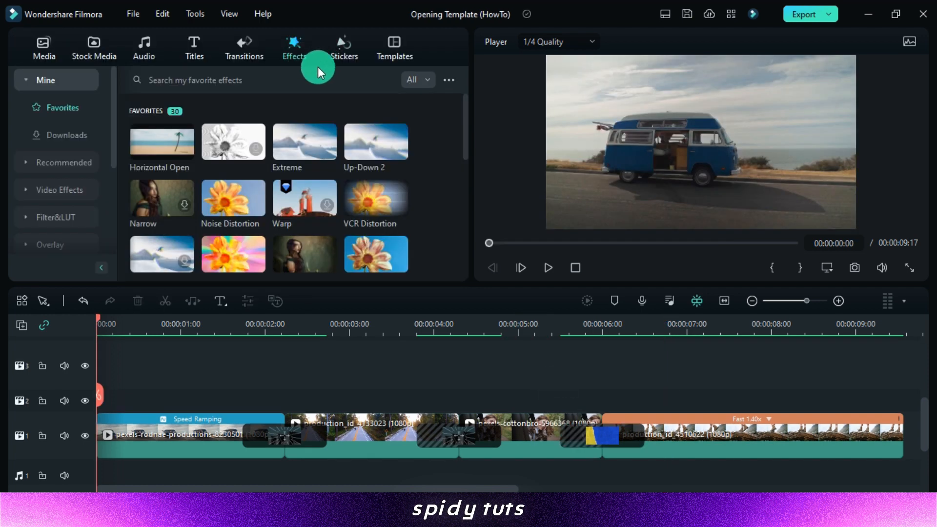
# Add the Horizontal Open effect above the first clip and confirm its settings
pyautogui.write('horizontal open')
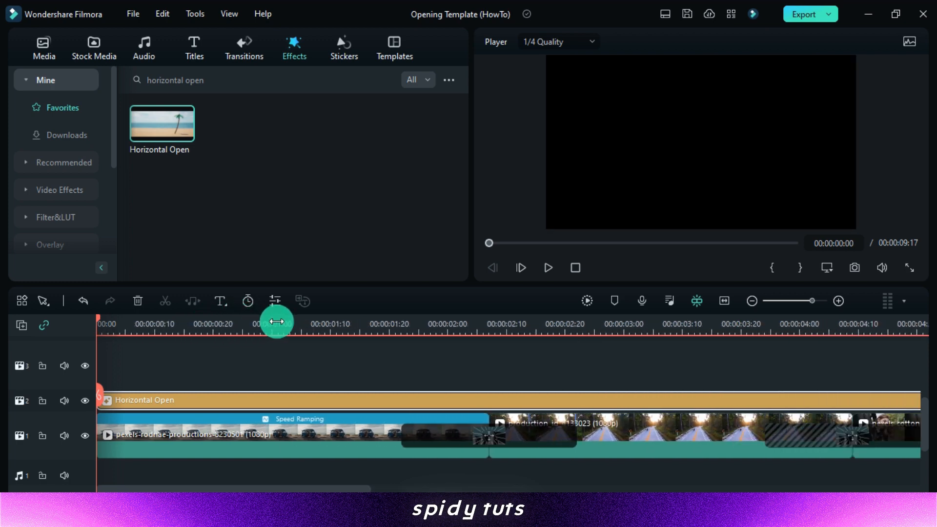
pyautogui.doubleClick(162, 123)
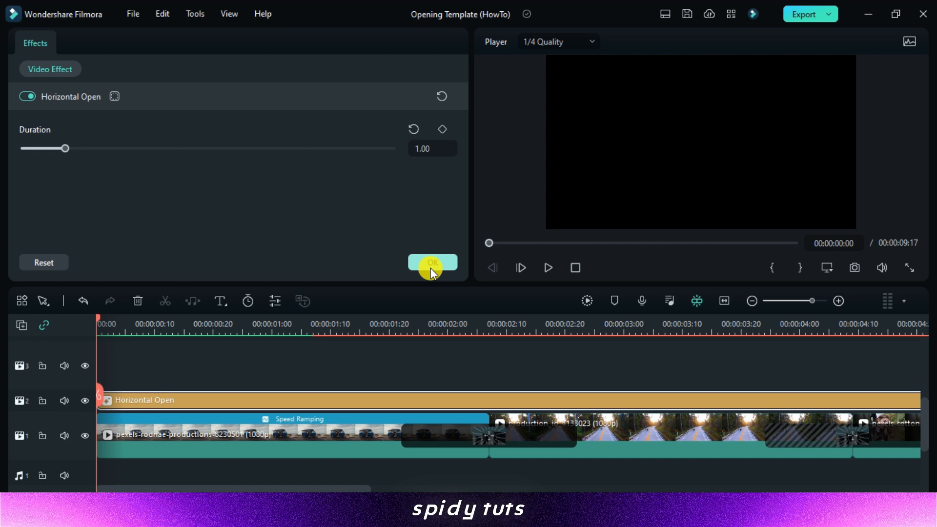
pyautogui.click(432, 263)
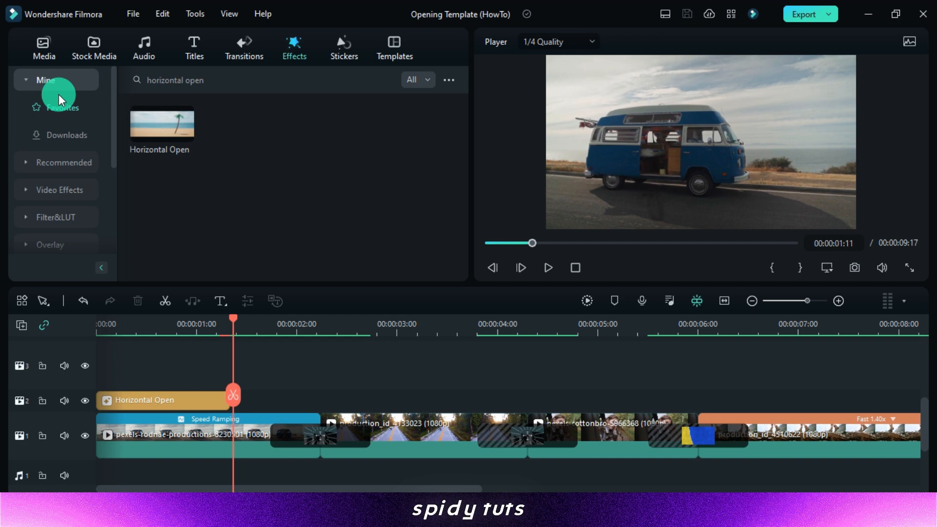
# Place adjustment layers over the transitions and add a Camera Shutter transition to each
pyautogui.click(43, 47)
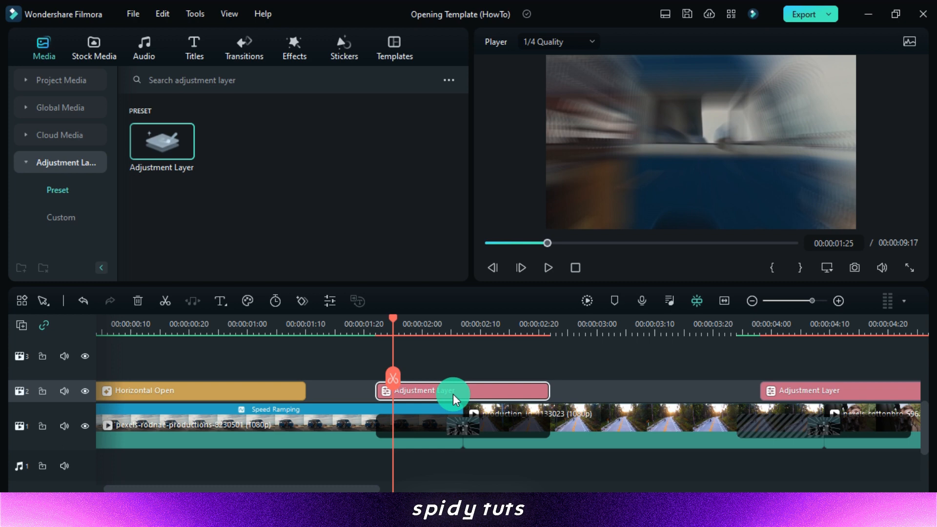
pyautogui.click(243, 48)
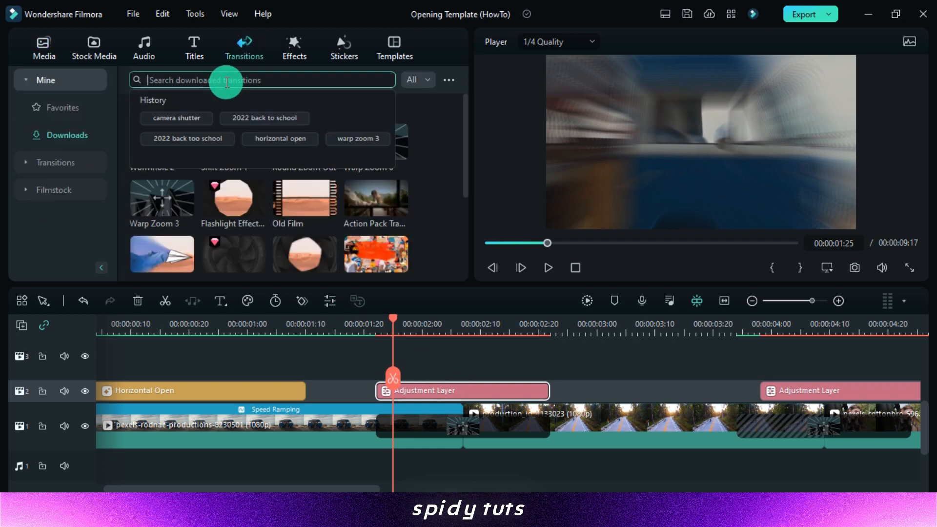
pyautogui.write('camera')
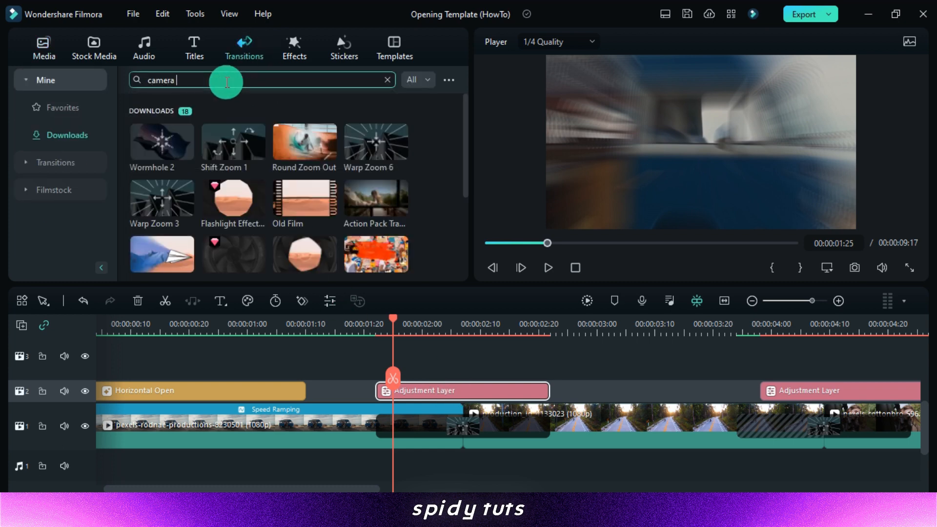
pyautogui.write('shutter')
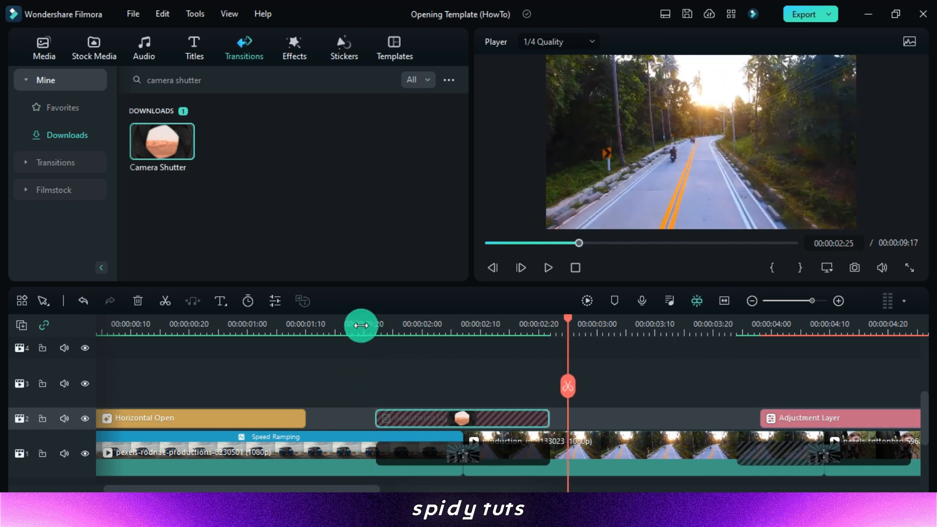
pyautogui.click(547, 267)
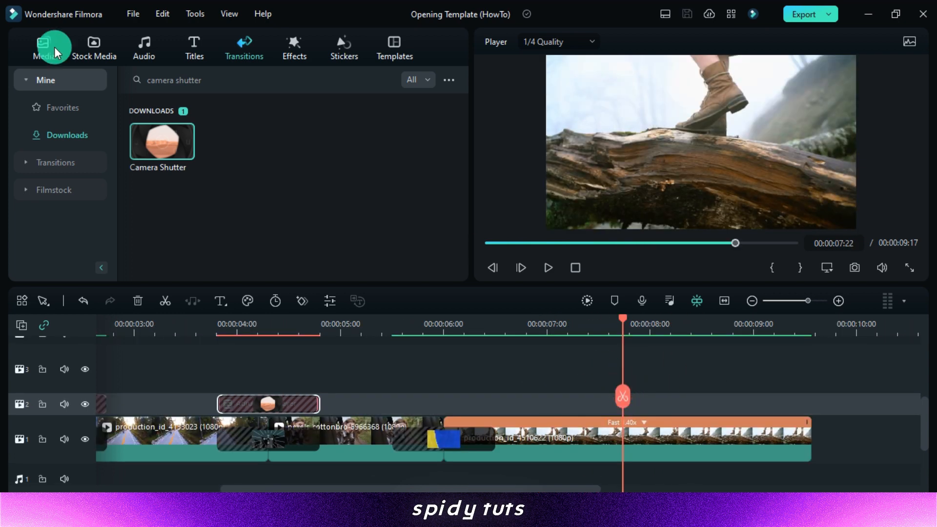
# Open the 'Explorers' title's settings over the Old Film Overlay clip
pyautogui.click(43, 48)
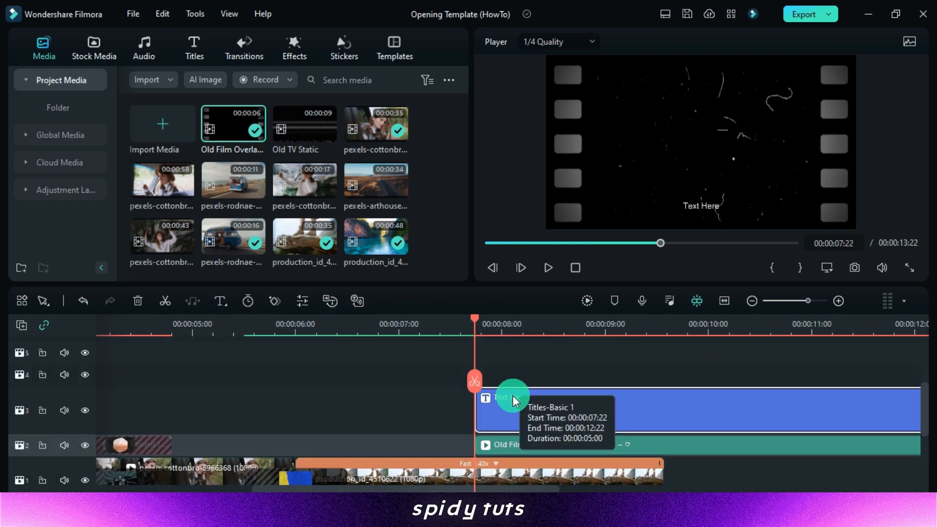
pyautogui.doubleClick(510, 409)
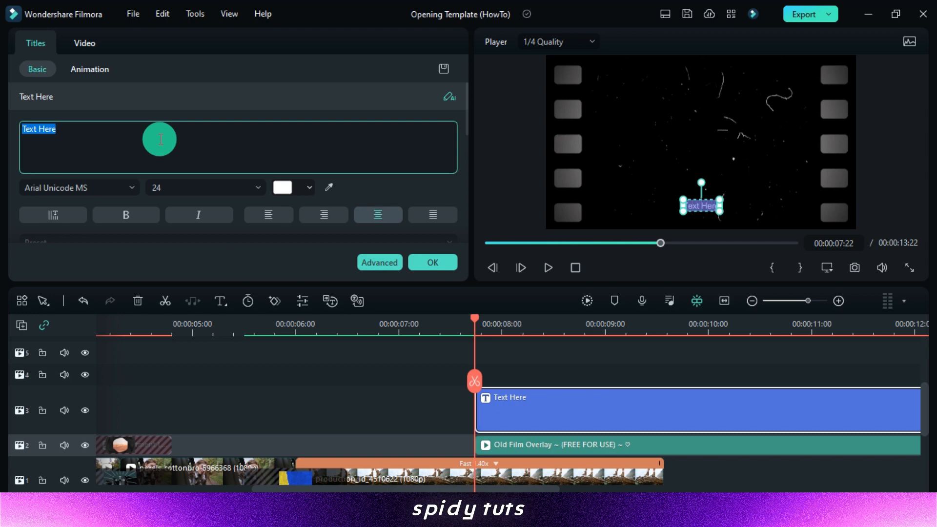
pyautogui.click(432, 262)
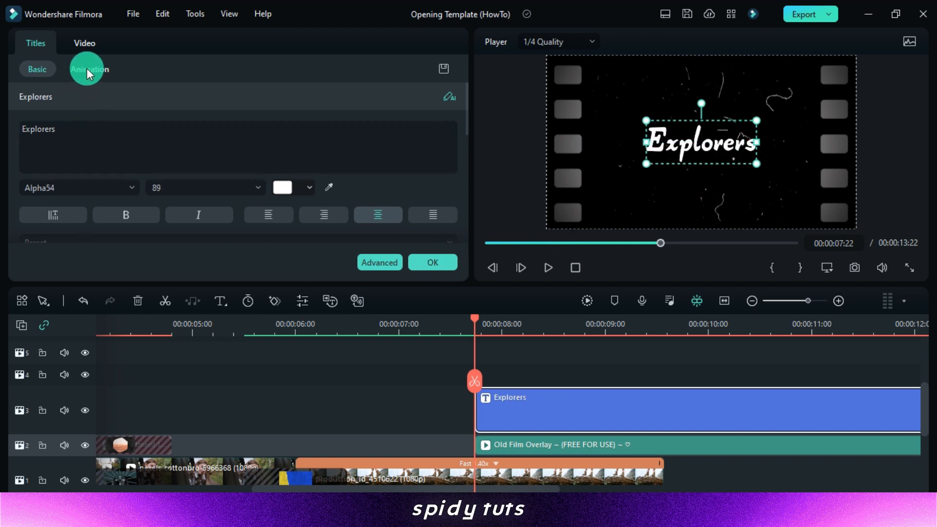
# Apply the Trembling loop animation to the 'Explorers' title
pyautogui.click(90, 69)
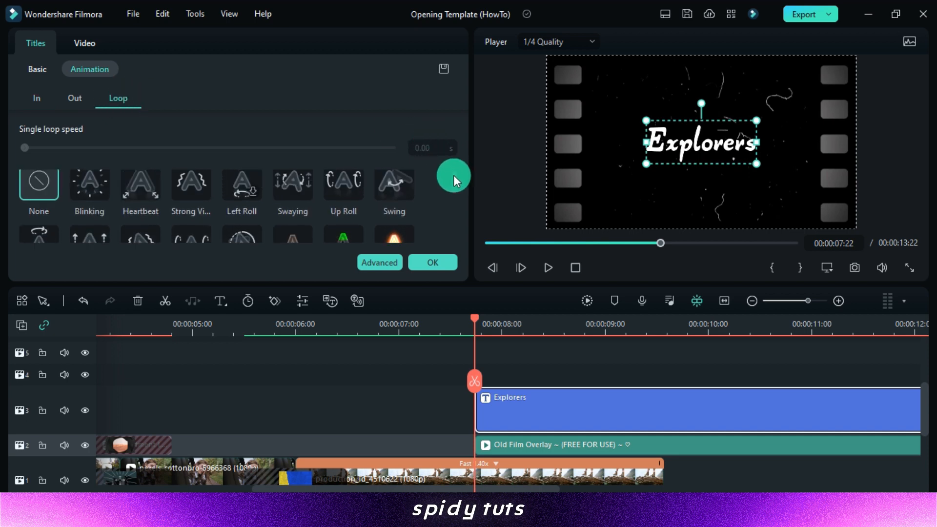
pyautogui.scroll(-3)
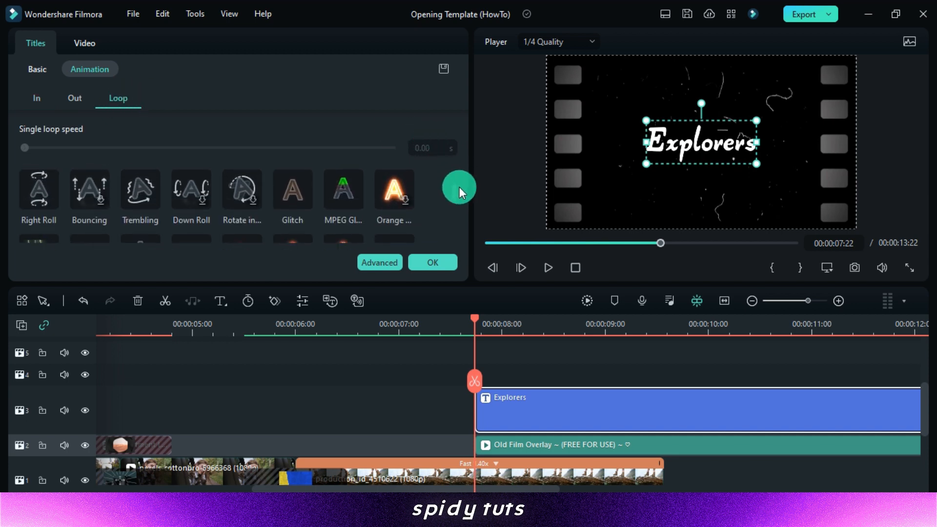
pyautogui.moveTo(274, 190)
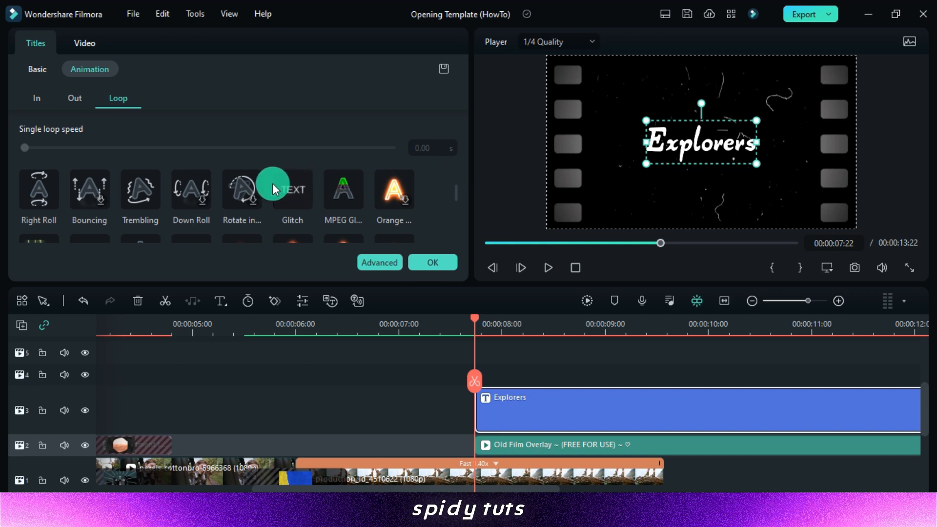
pyautogui.click(89, 189)
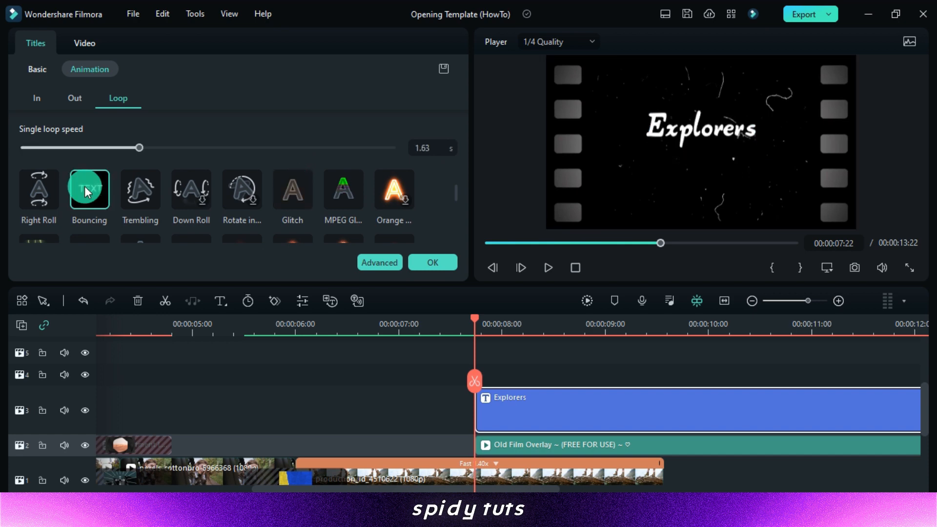
pyautogui.moveTo(140, 190)
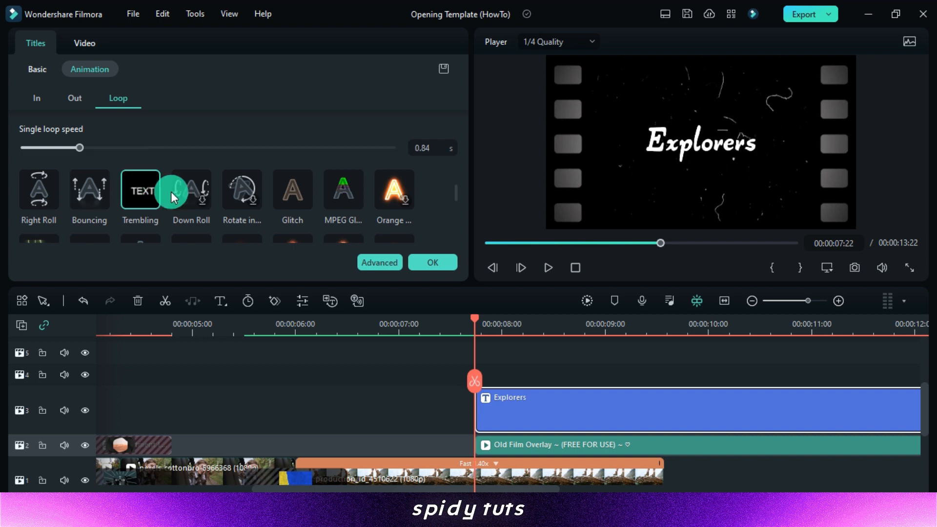
pyautogui.scroll(-3)
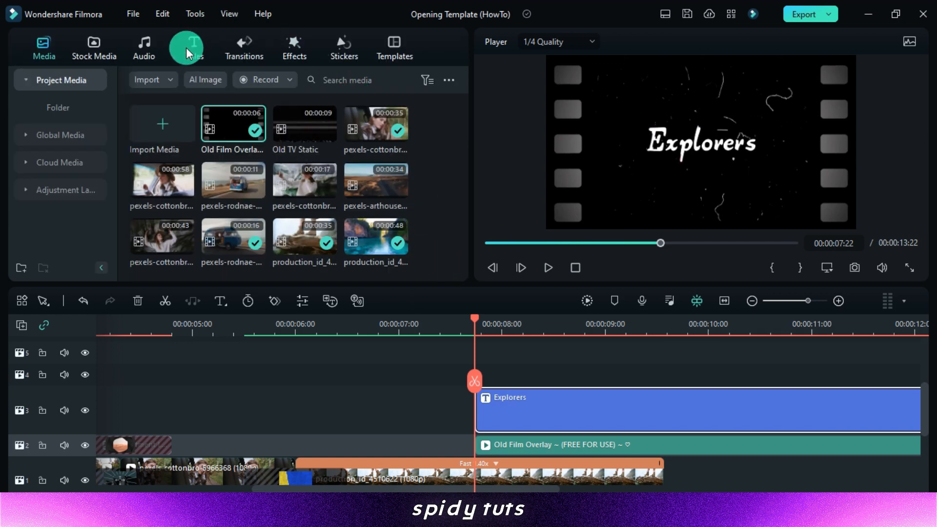
# Add Glitch Effect 2, the Movie 3 filter and Retro Film Overlay 15 to the timeline
pyautogui.click(193, 47)
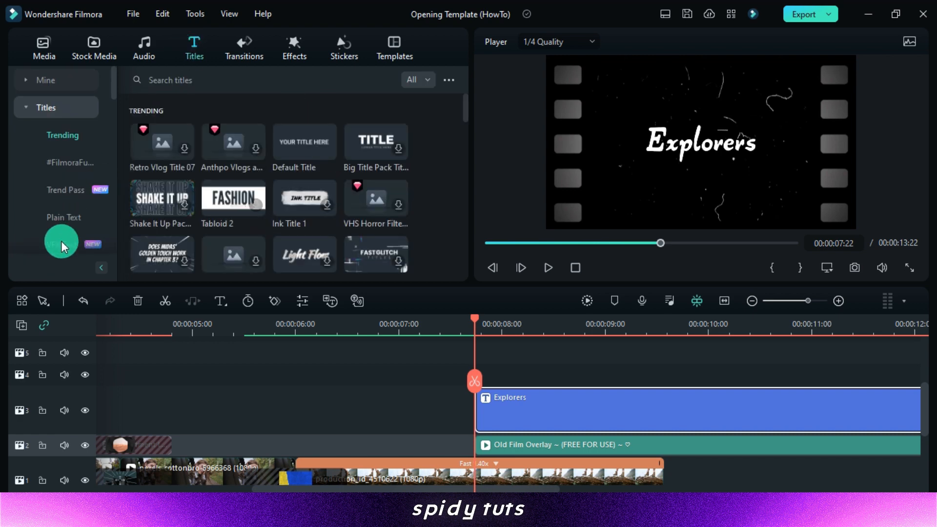
pyautogui.click(62, 217)
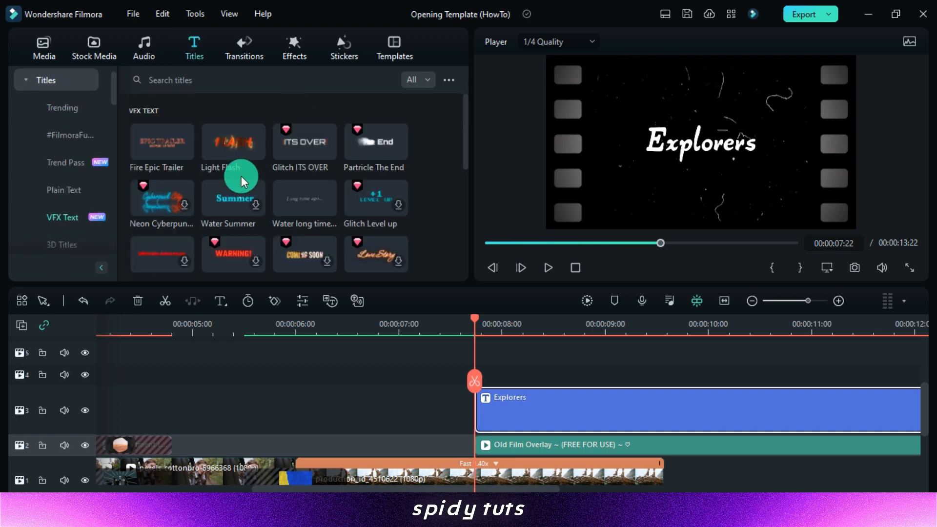
pyautogui.click(293, 47)
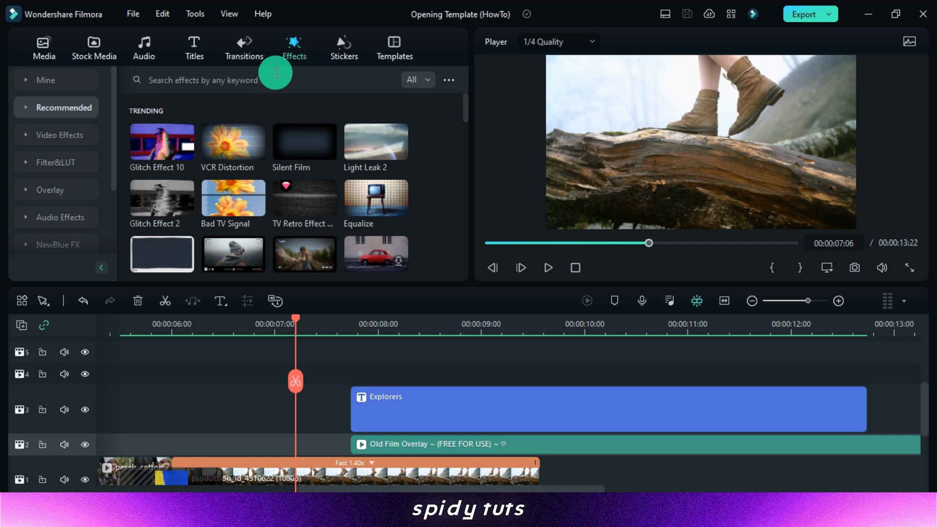
pyautogui.write('Glitch Effect 2')
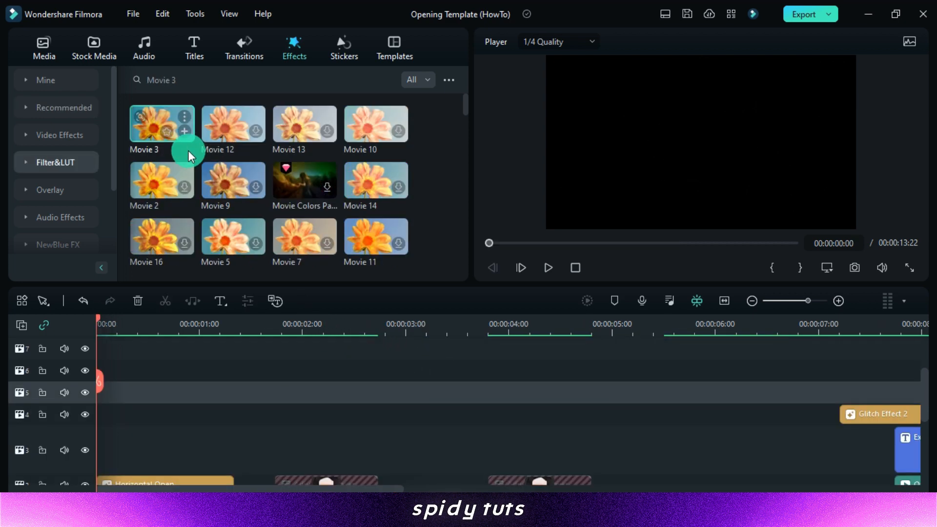
pyautogui.moveTo(162, 123)
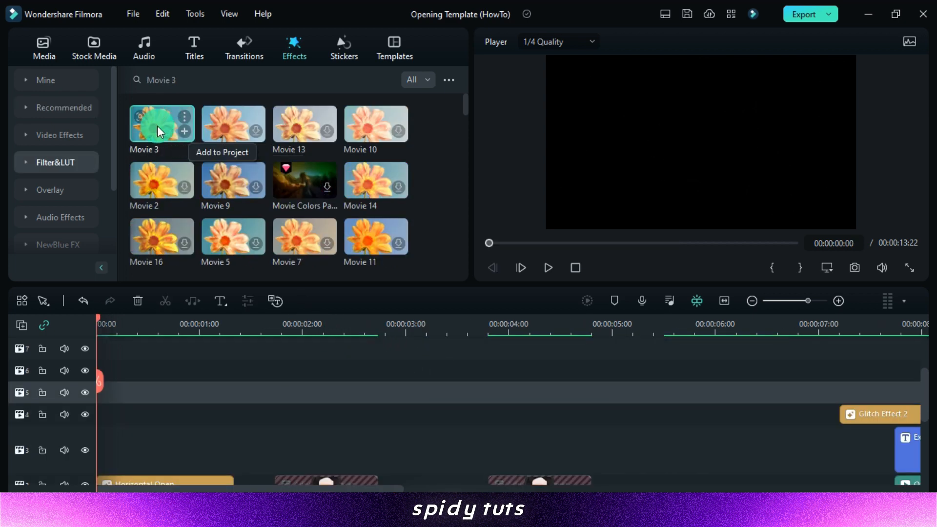
pyautogui.click(184, 131)
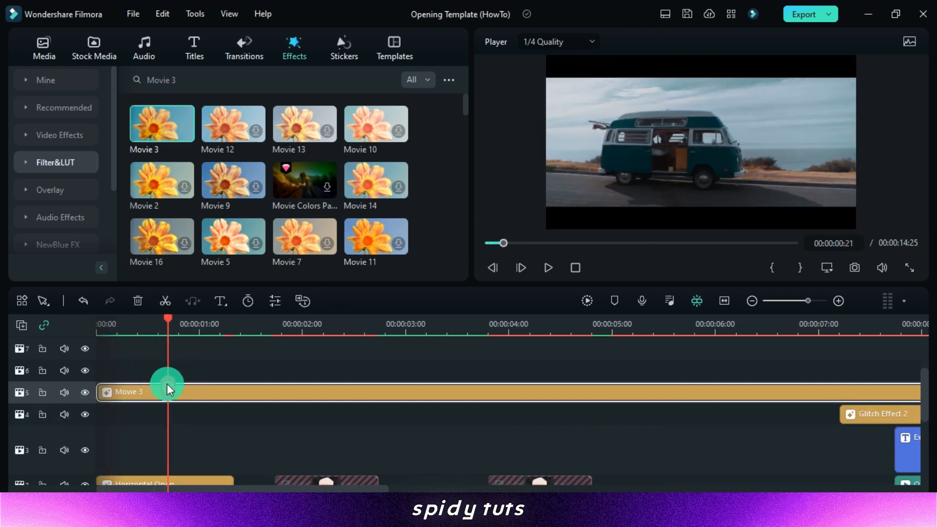
pyautogui.moveTo(85, 392)
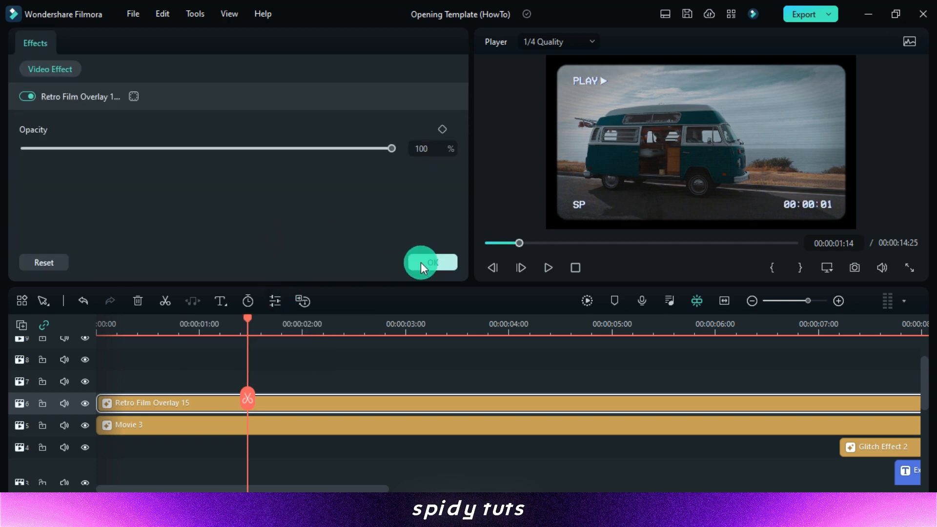
pyautogui.click(431, 263)
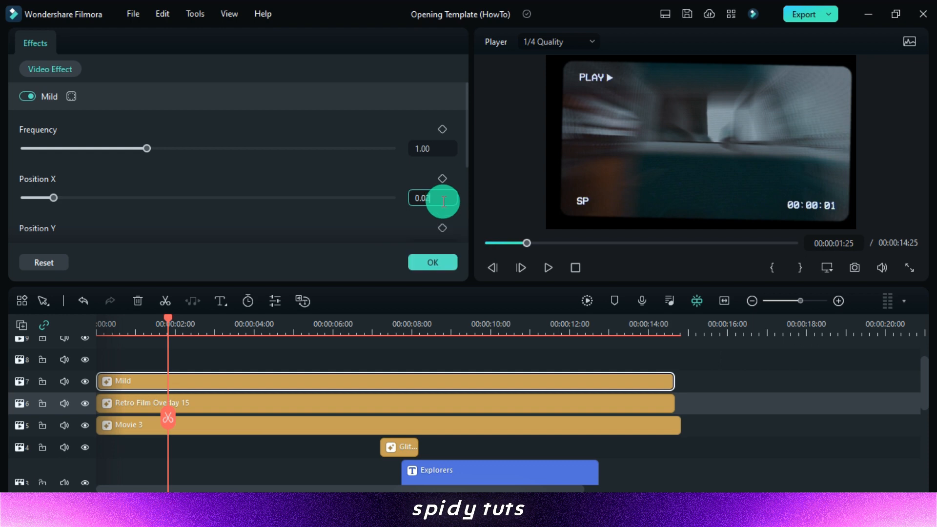
# Finish adjusting the Mild effect's settings and confirm them
pyautogui.scroll(-3)
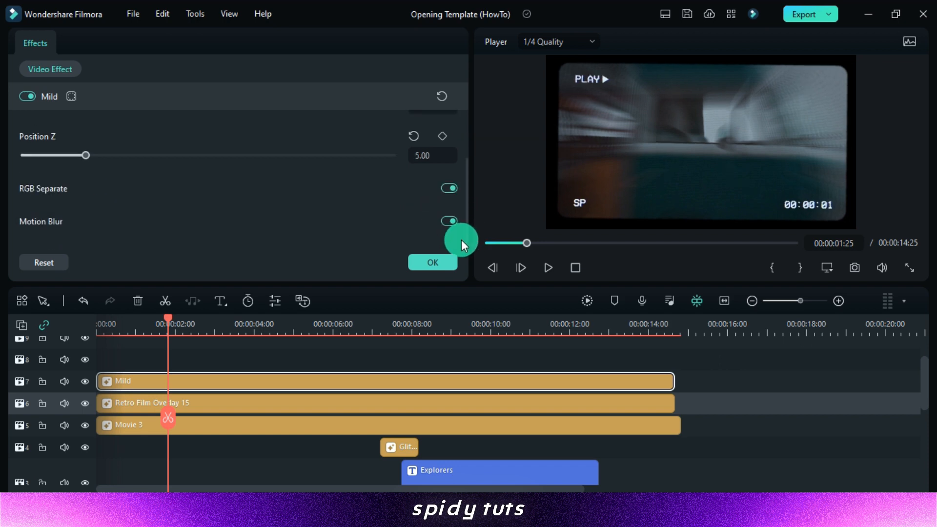
pyautogui.click(431, 262)
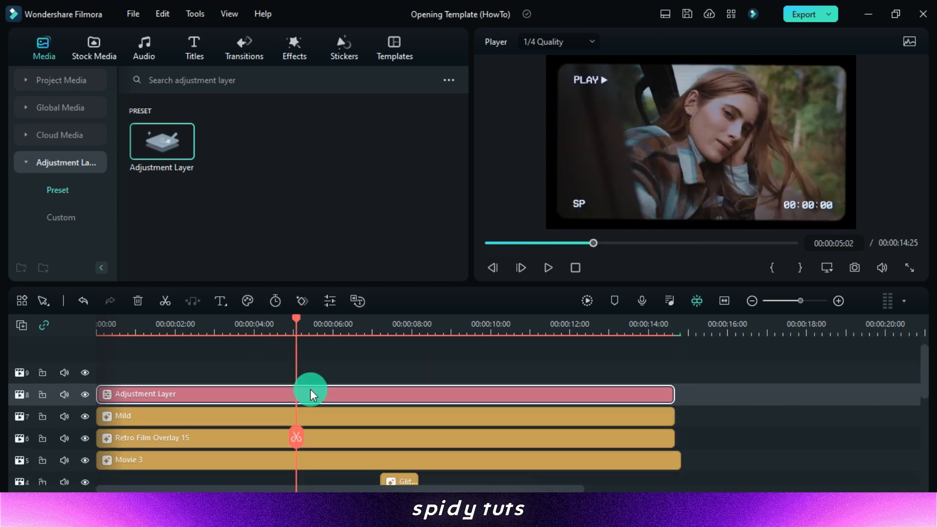
# Set the adjustment layer's exposure 9.16, contrast 11.40, highlight 18.13 and shadow -1.68
pyautogui.doubleClick(311, 394)
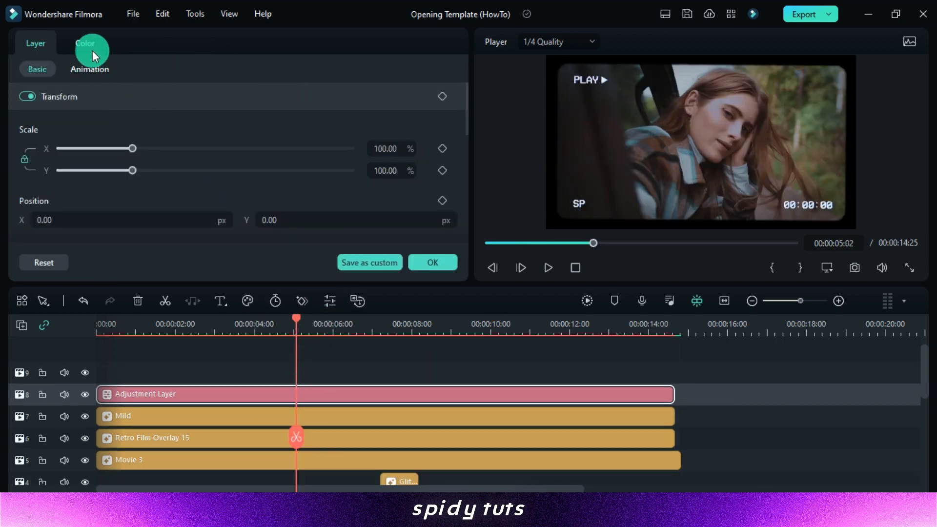
pyautogui.click(85, 43)
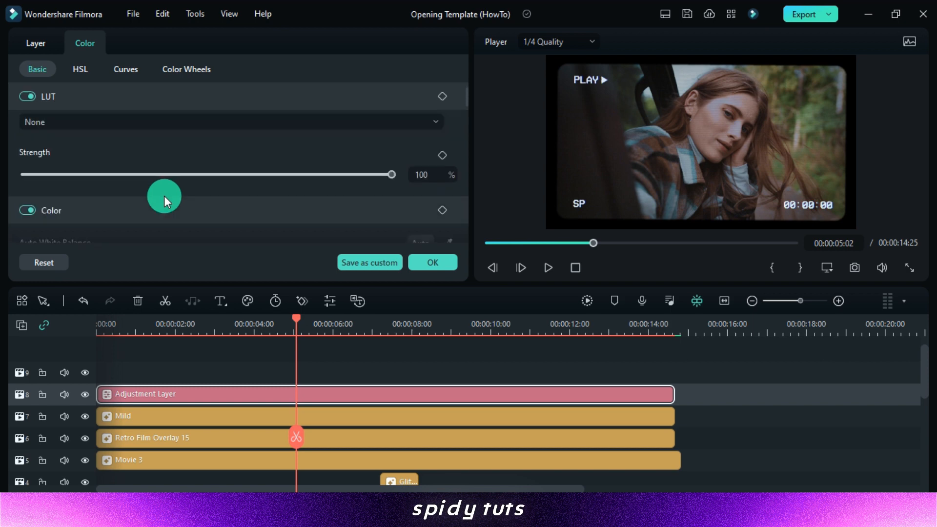
pyautogui.scroll(-3)
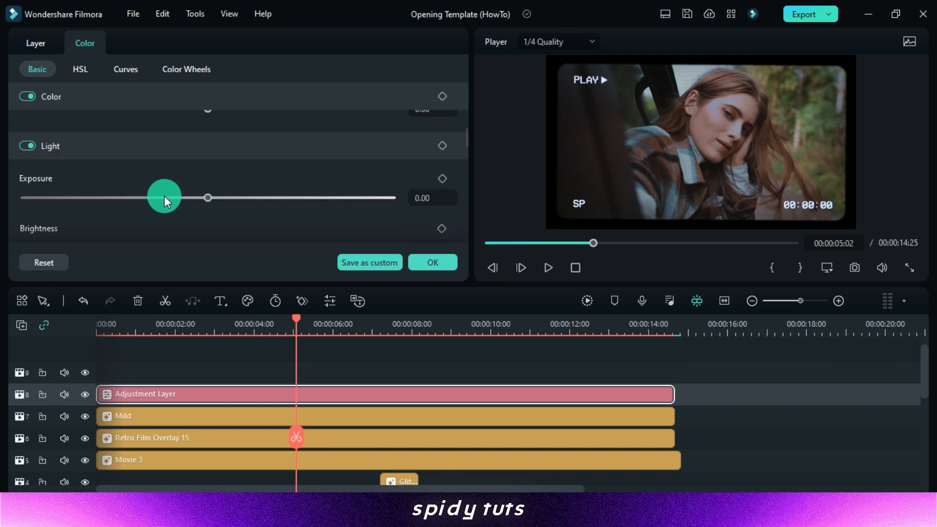
pyautogui.moveTo(165, 198); pyautogui.dragTo(226, 197)
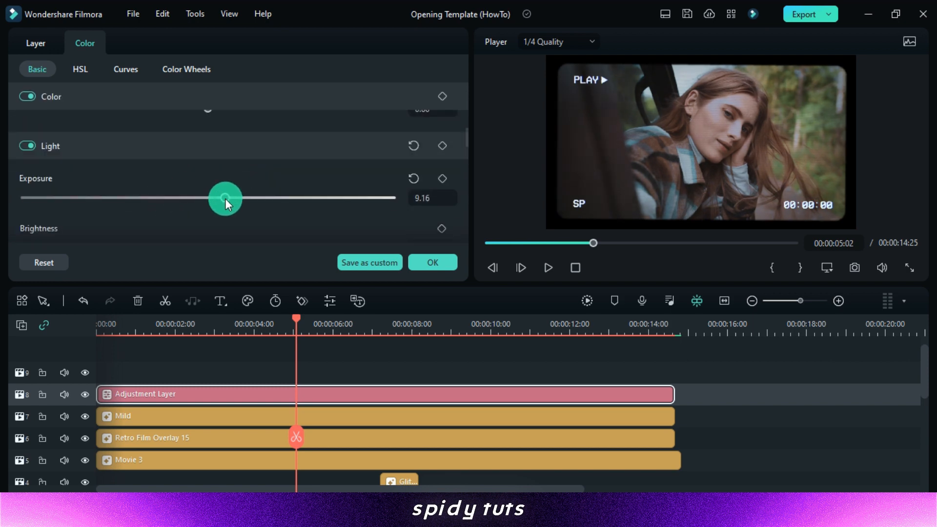
pyautogui.scroll(-3)
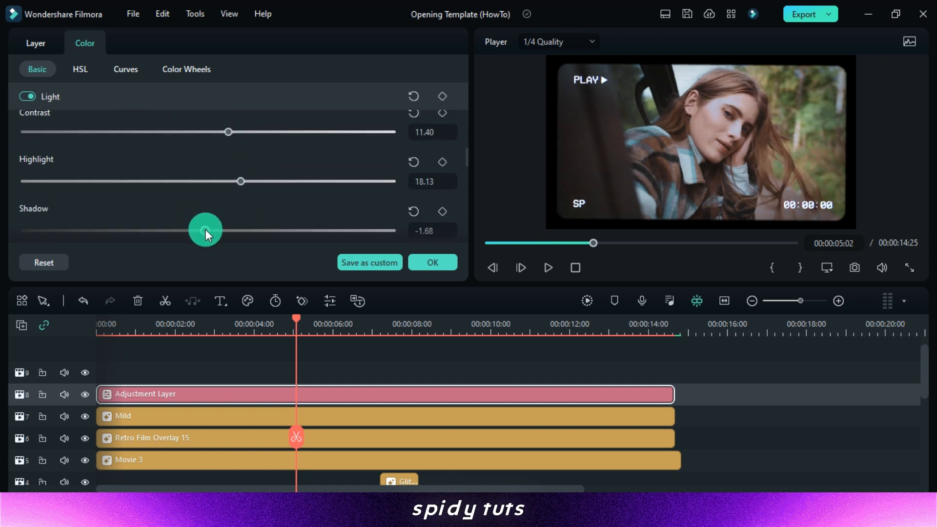
pyautogui.scroll(-3)
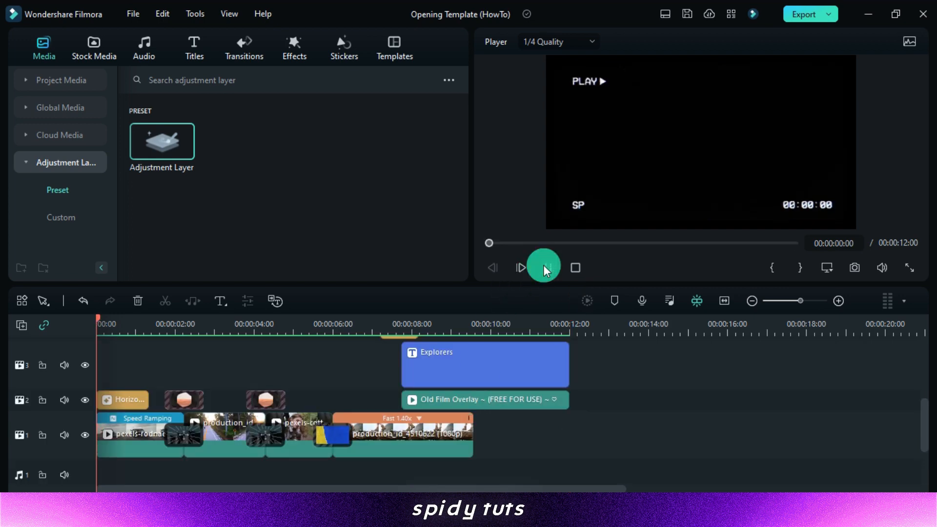
pyautogui.click(542, 267)
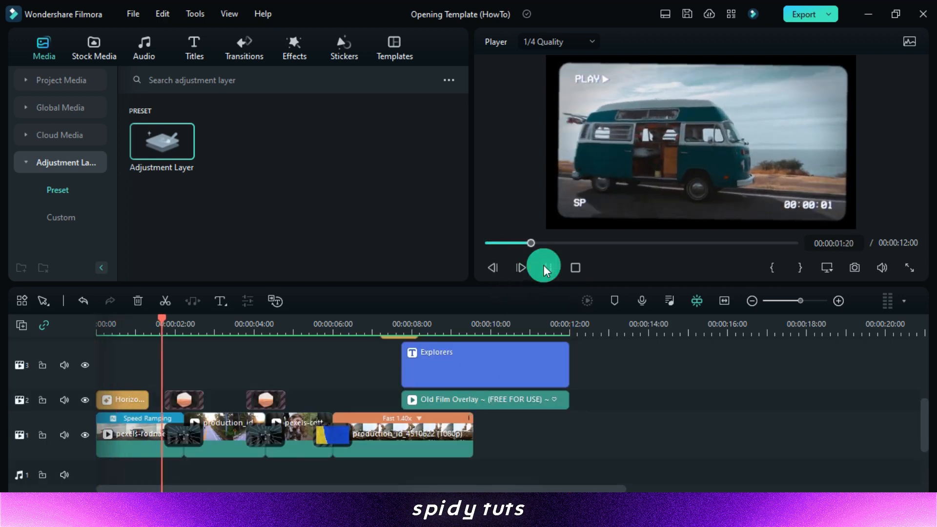
pyautogui.click(543, 267)
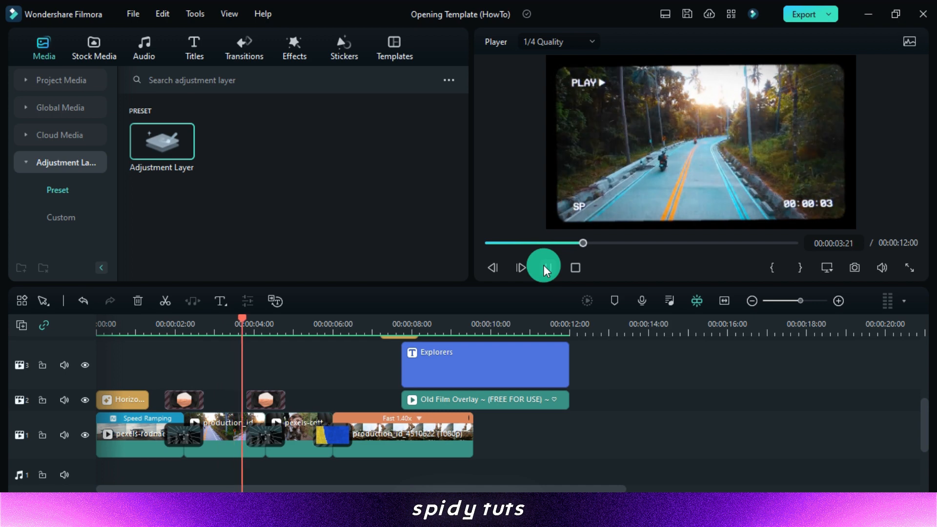
pyautogui.click(542, 266)
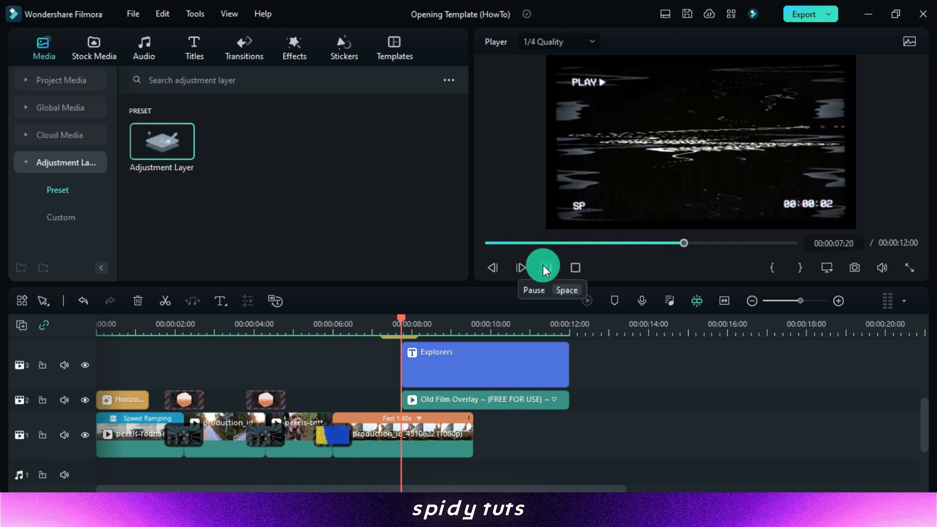
pyautogui.click(542, 266)
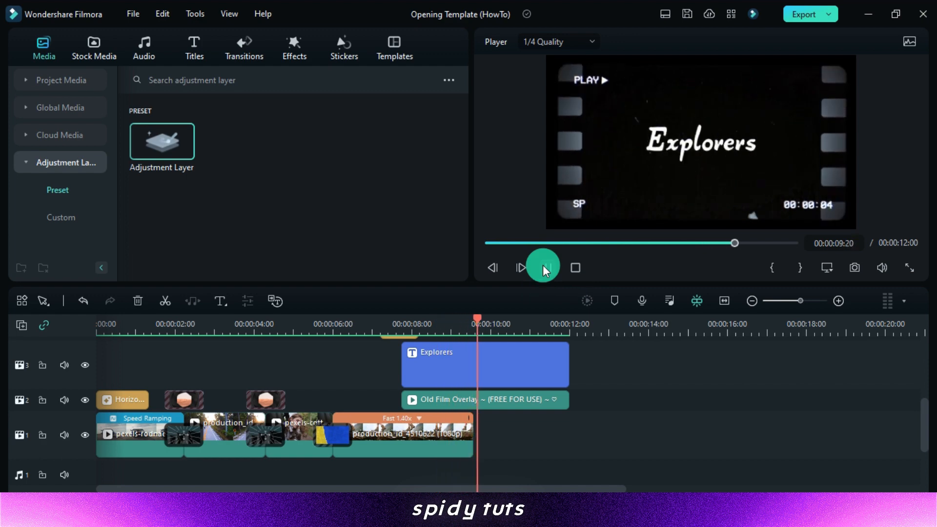
pyautogui.click(542, 267)
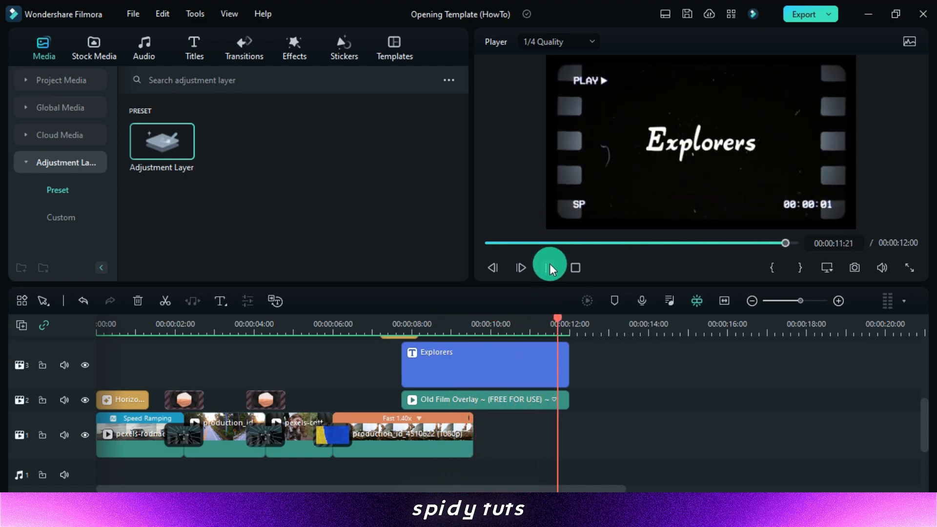